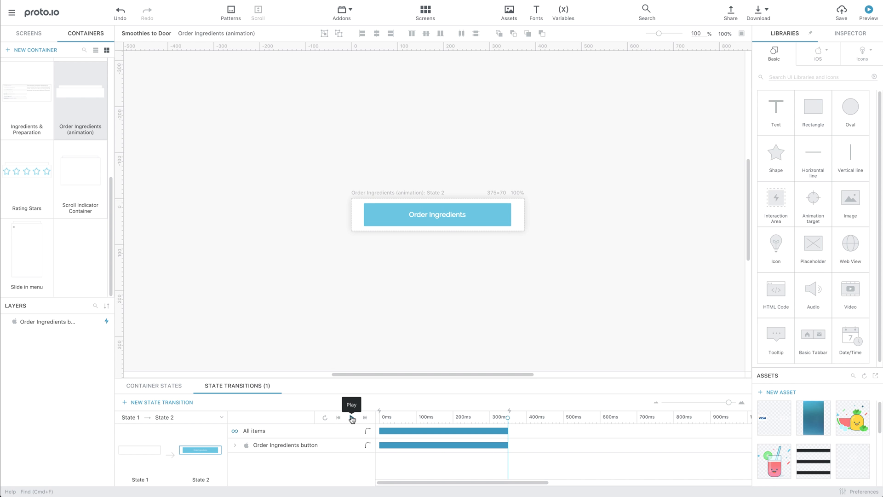
# - Try the Linear, Ease in and Ease in-out presets, then apply Ease out with Elastic power
pyautogui.click(351, 417)
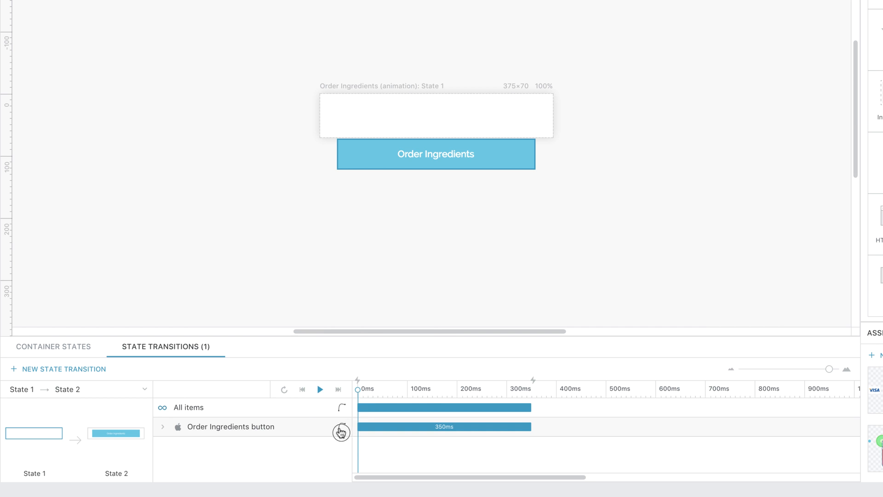
pyautogui.click(341, 426)
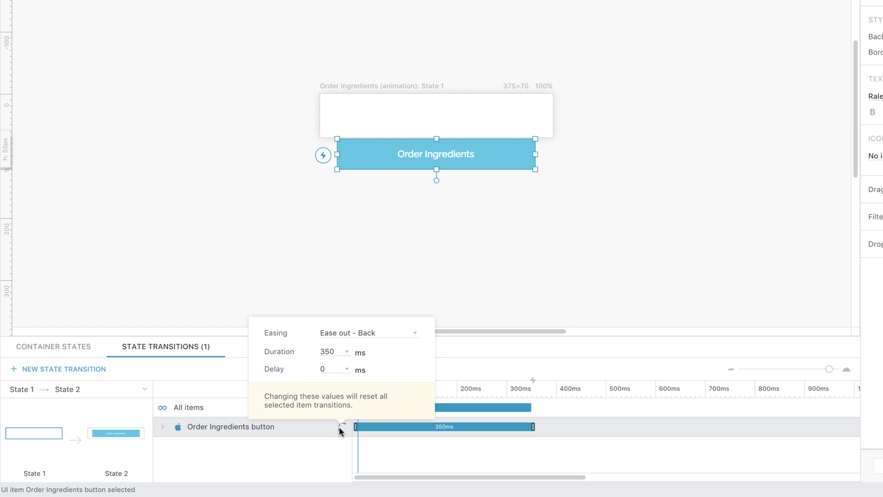
pyautogui.moveTo(356, 339)
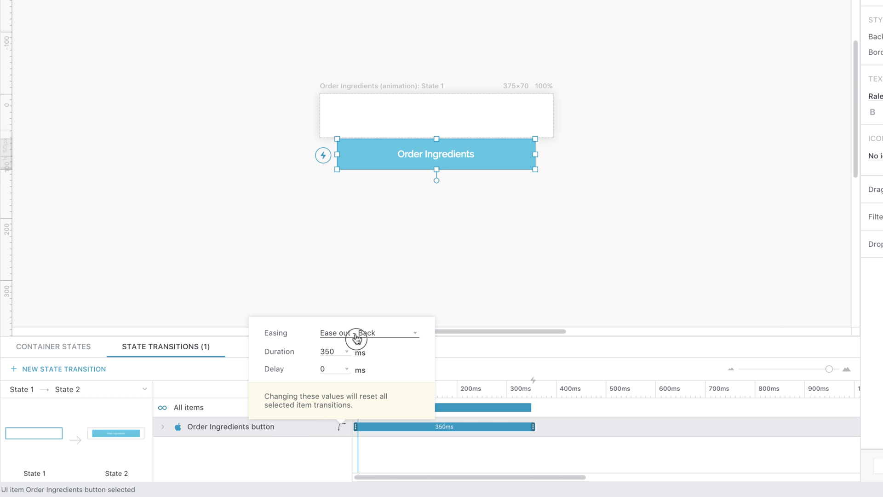
pyautogui.click(368, 332)
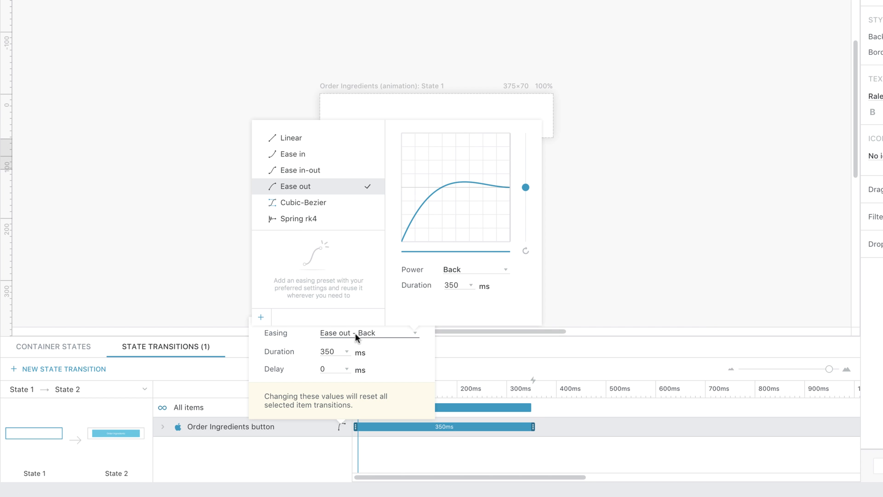
pyautogui.click(292, 138)
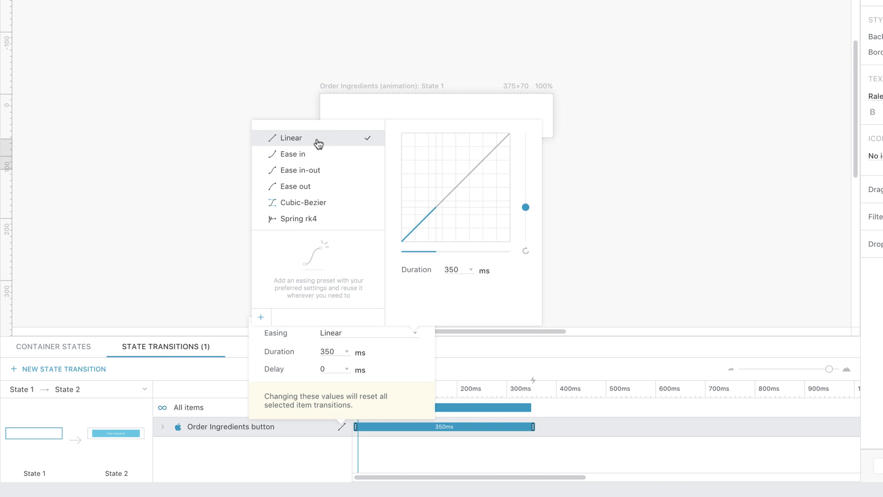
pyautogui.click(293, 154)
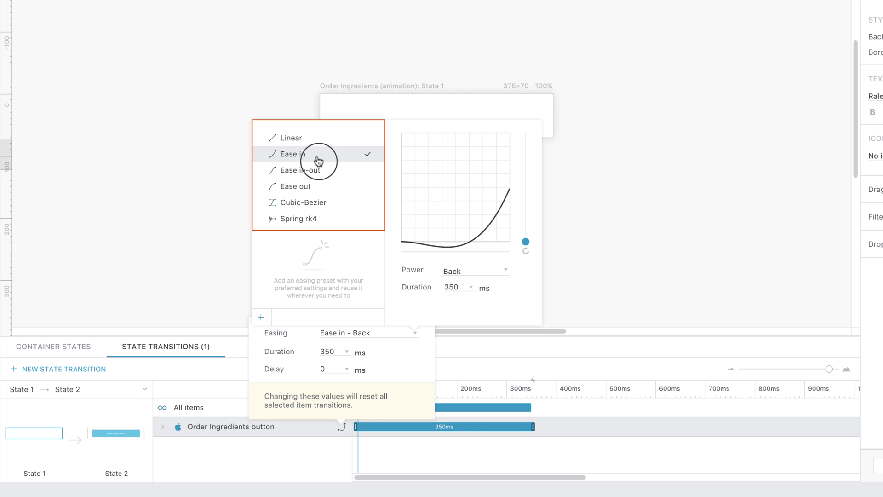
pyautogui.click(293, 171)
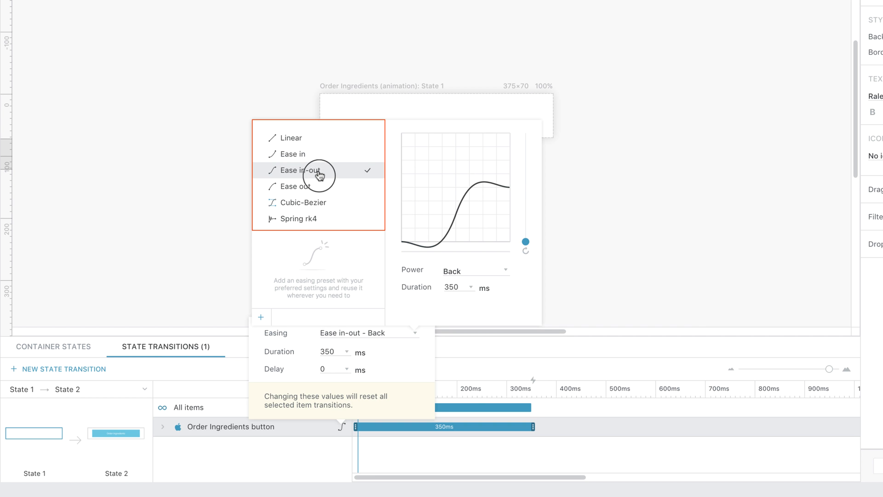
pyautogui.click(296, 187)
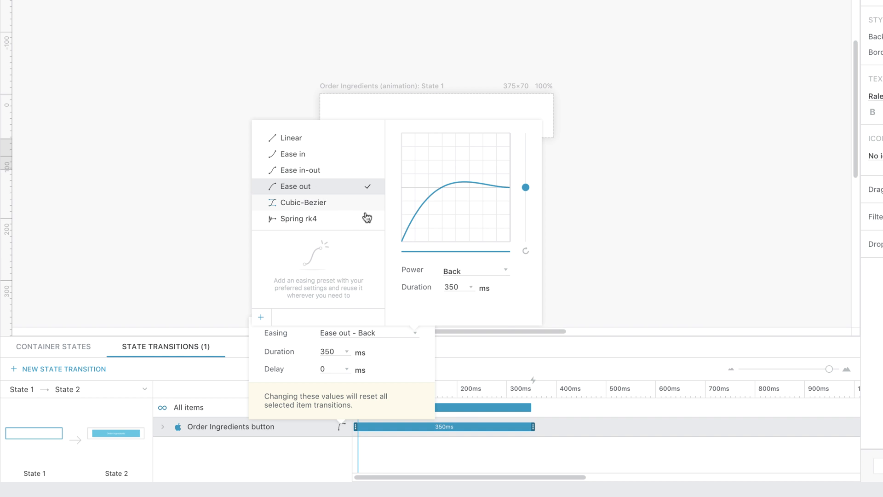
pyautogui.click(473, 270)
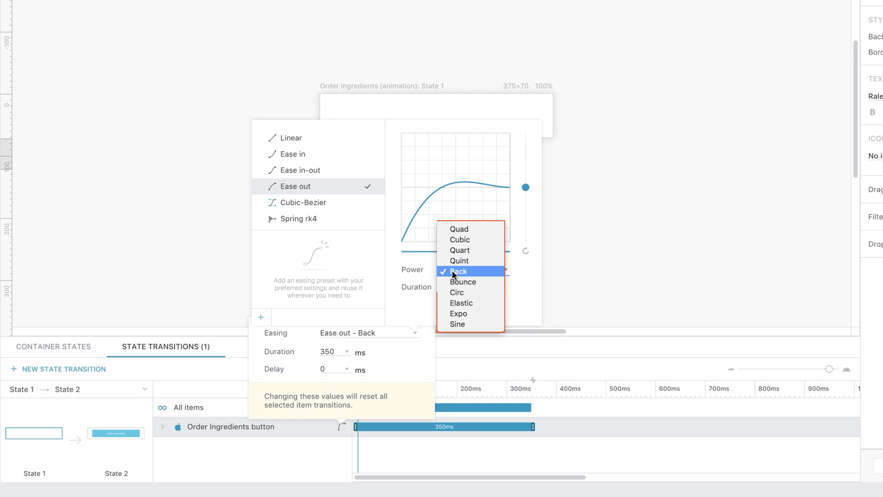
pyautogui.moveTo(460, 303)
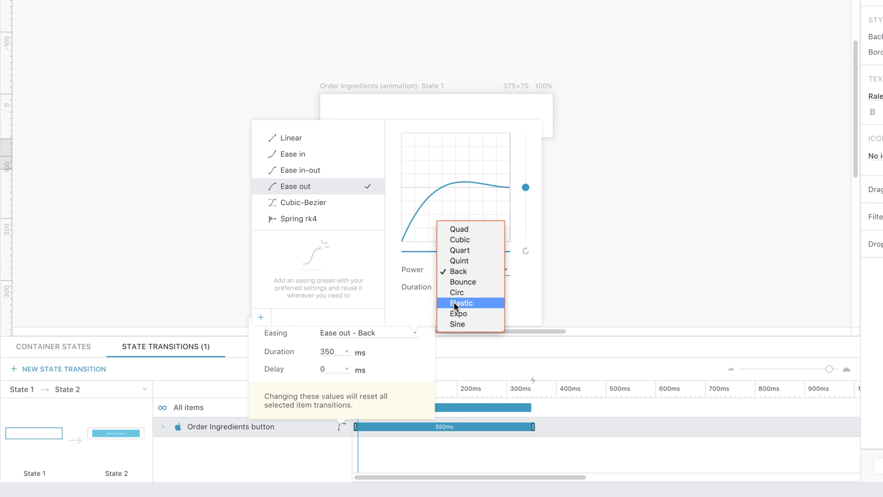
pyautogui.click(460, 303)
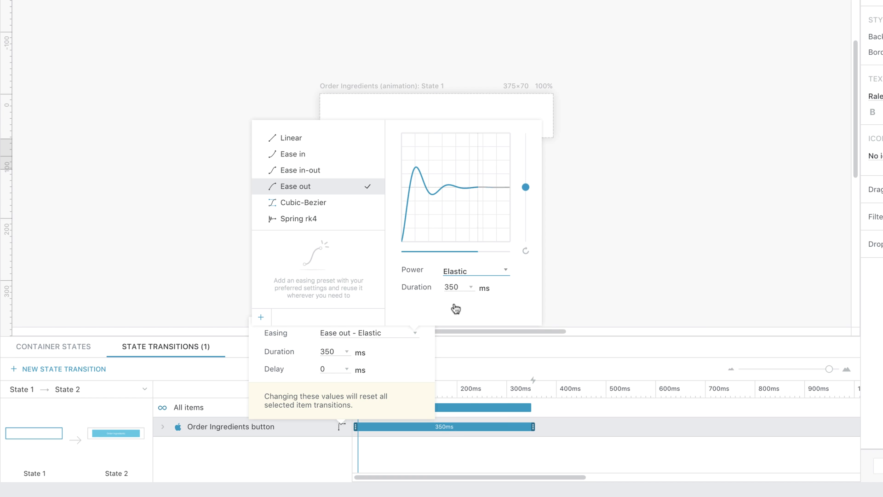
# - Close the easing popup, preview the Elastic transition twice, and bring back its timing settings
pyautogui.click(243, 362)
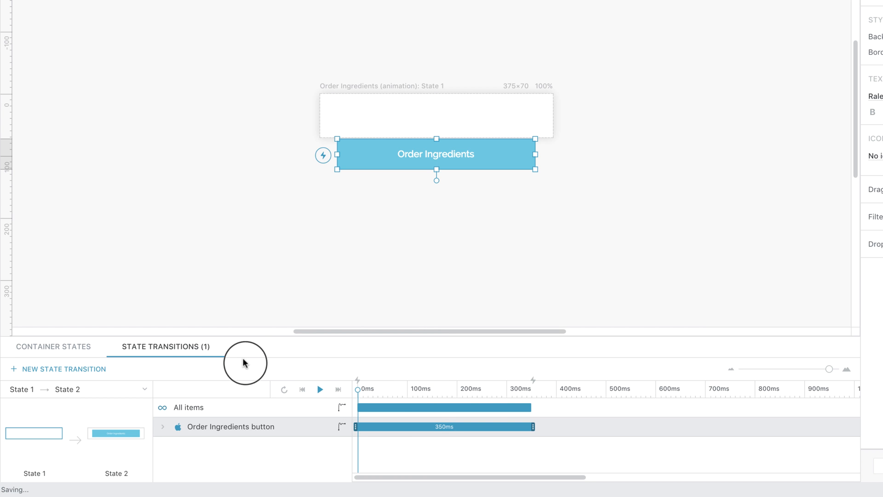
pyautogui.click(320, 390)
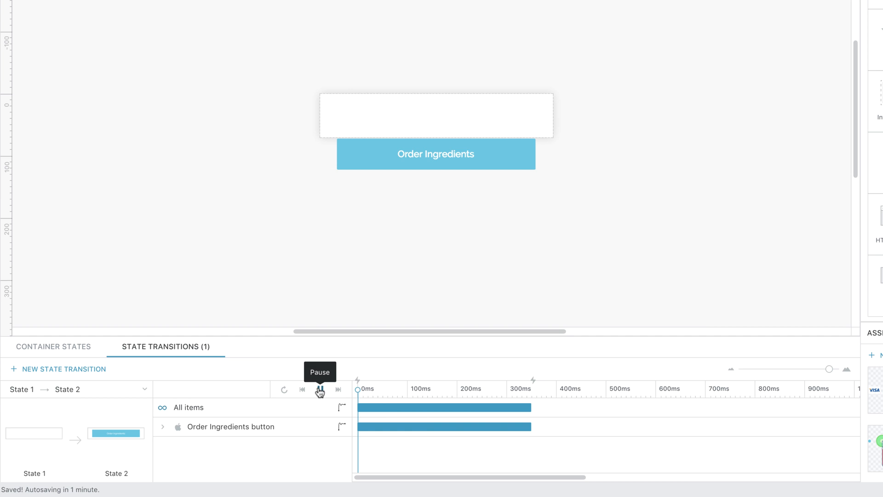
pyautogui.click(320, 389)
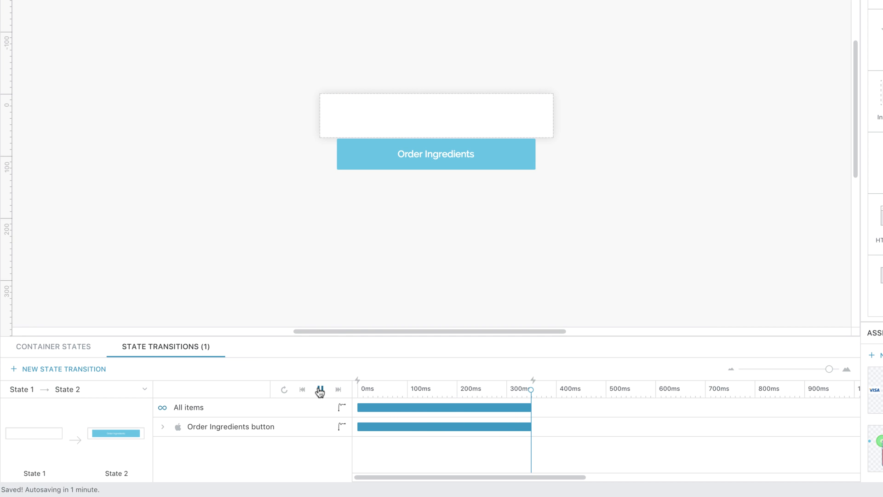
pyautogui.click(319, 389)
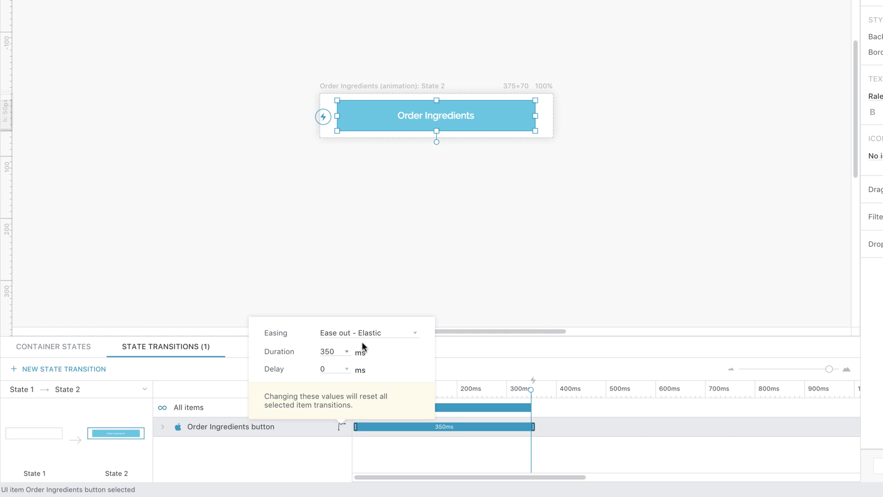
# - Switch the button's easing to Cubic-Bezier and shape the curve to 0.4, 0.25, 0.74, 0.22
pyautogui.click(369, 333)
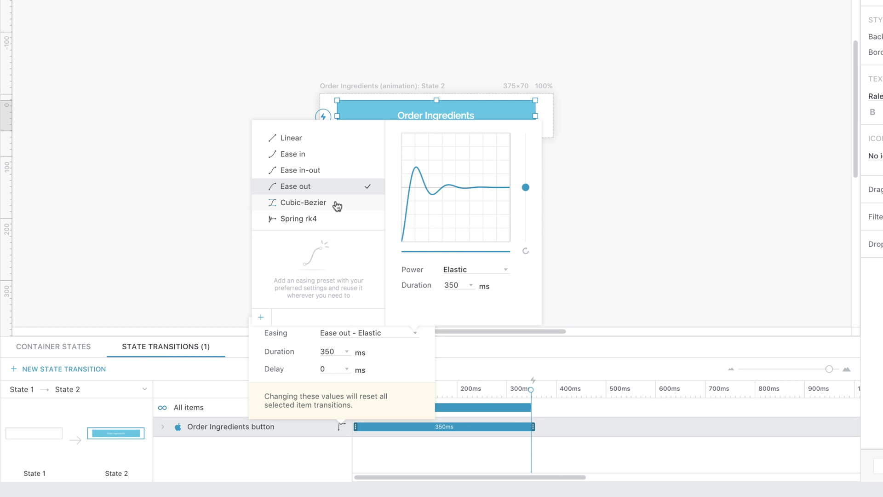
pyautogui.click(304, 202)
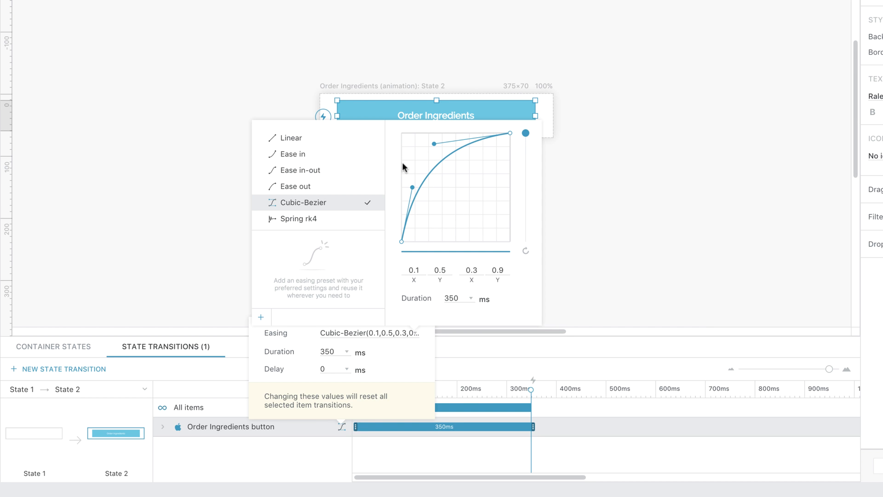
pyautogui.moveTo(498, 138); pyautogui.dragTo(481, 222)
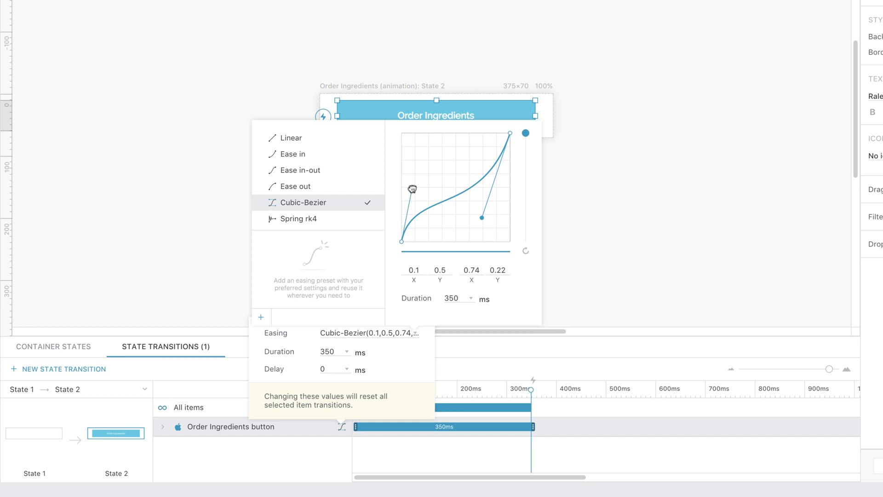
pyautogui.moveTo(410, 188); pyautogui.dragTo(434, 181)
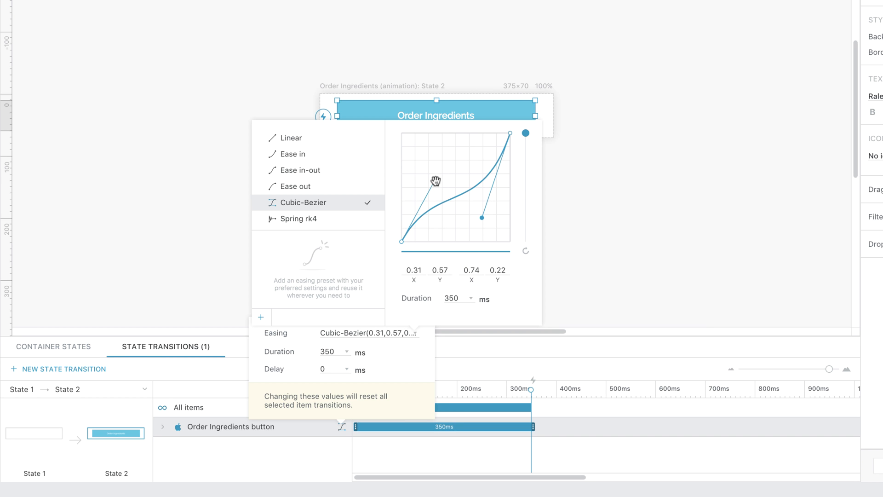
pyautogui.write('0.4')
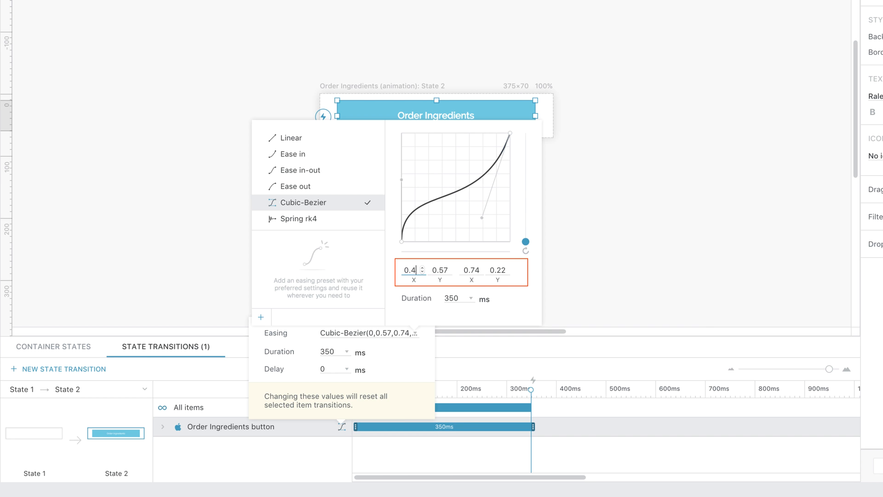
pyautogui.write('0.25')
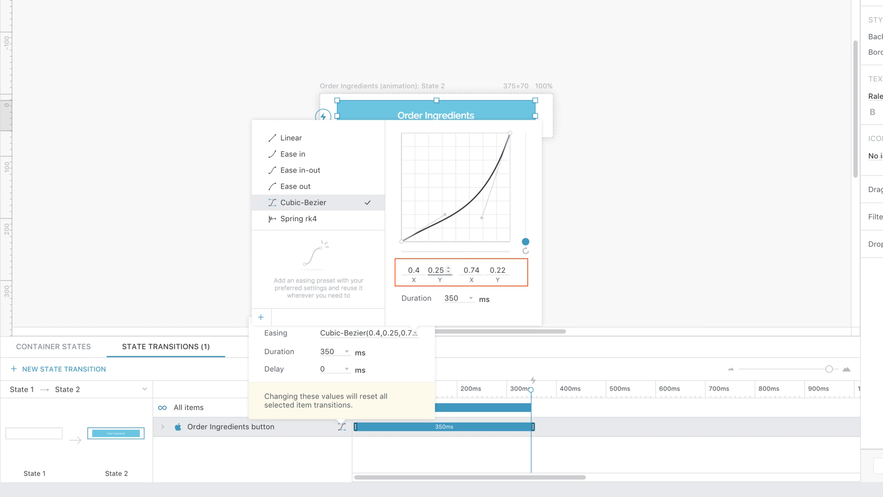
pyautogui.write('0')
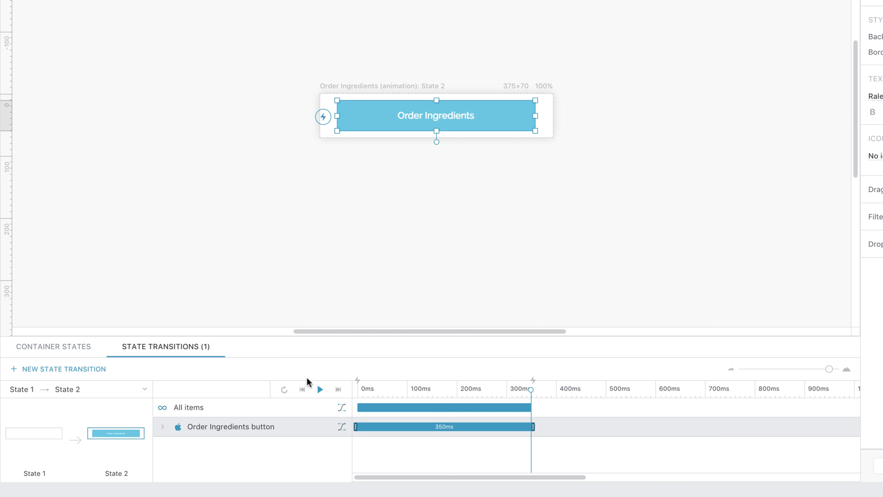
# - Preview the Cubic-Bezier button transition twice and bring back its Custom Easing timing settings
pyautogui.click(320, 389)
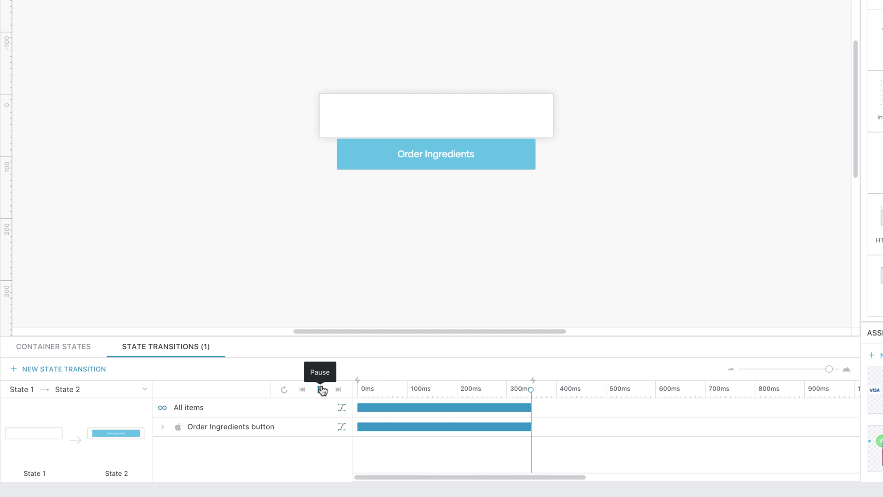
pyautogui.click(321, 389)
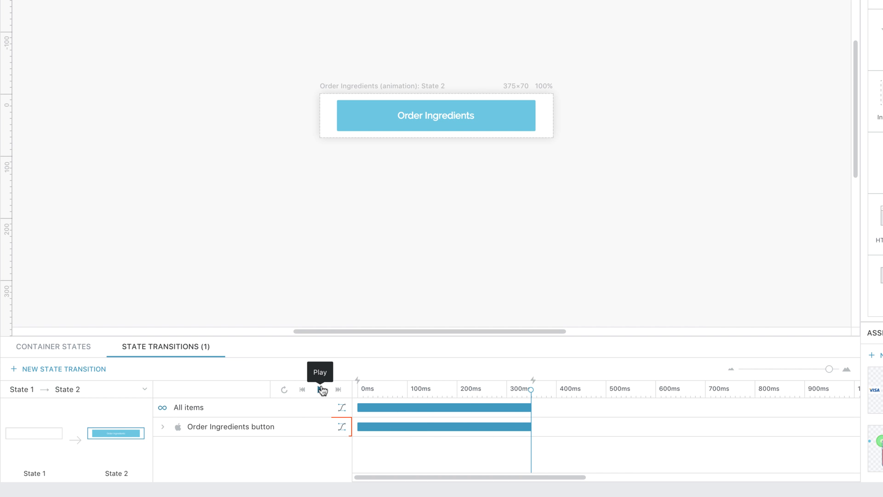
pyautogui.click(341, 427)
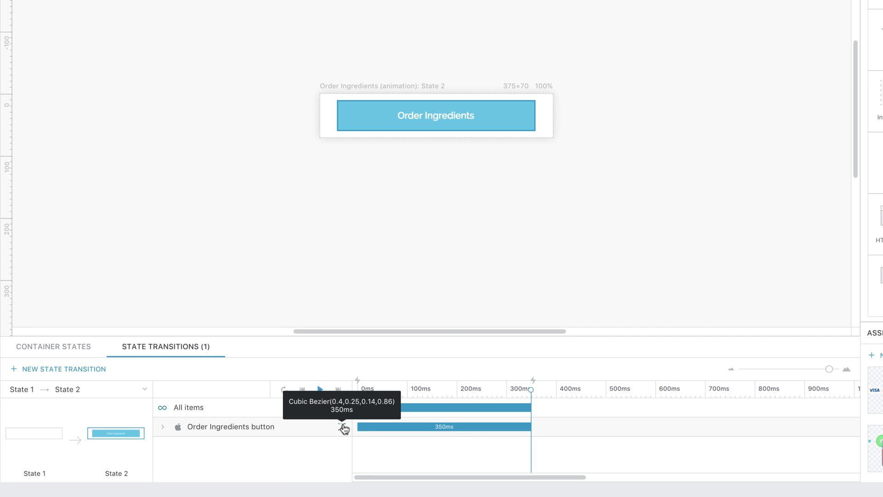
pyautogui.click(344, 427)
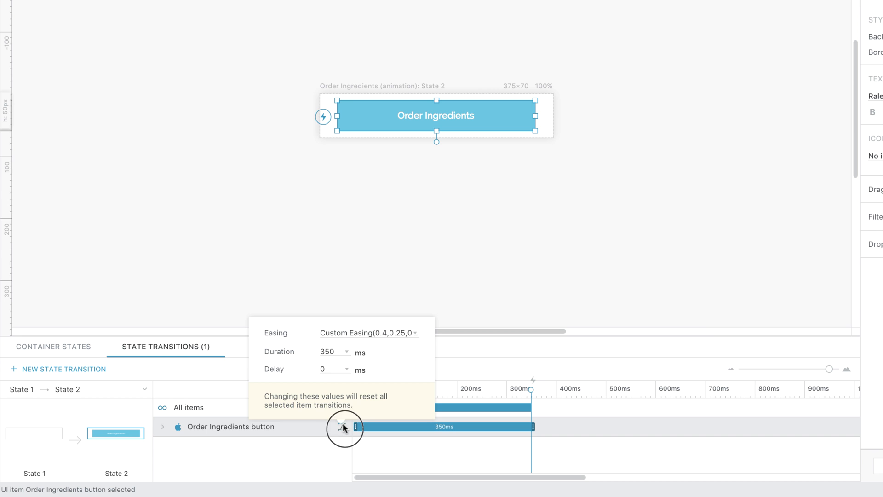
# - Switch the button's easing to Spring RK4 with friction 12 and velocity 80
pyautogui.click(369, 332)
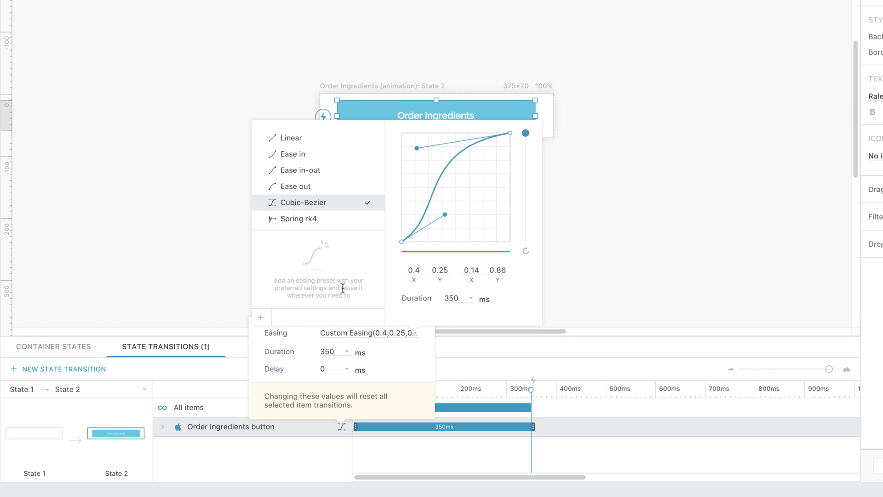
pyautogui.click(298, 219)
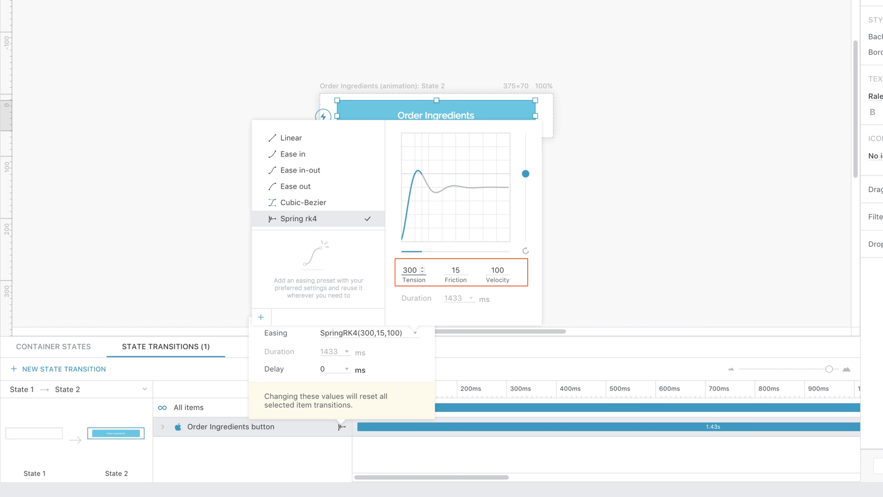
pyautogui.click(453, 271)
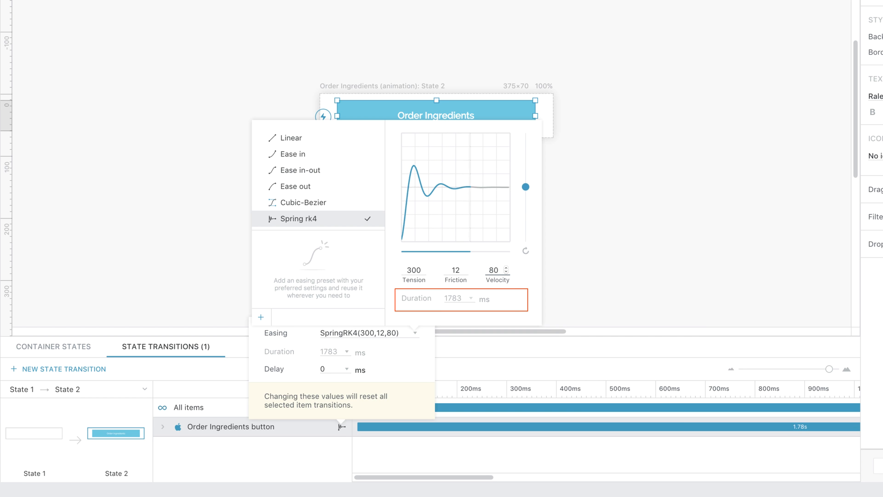
pyautogui.click(242, 362)
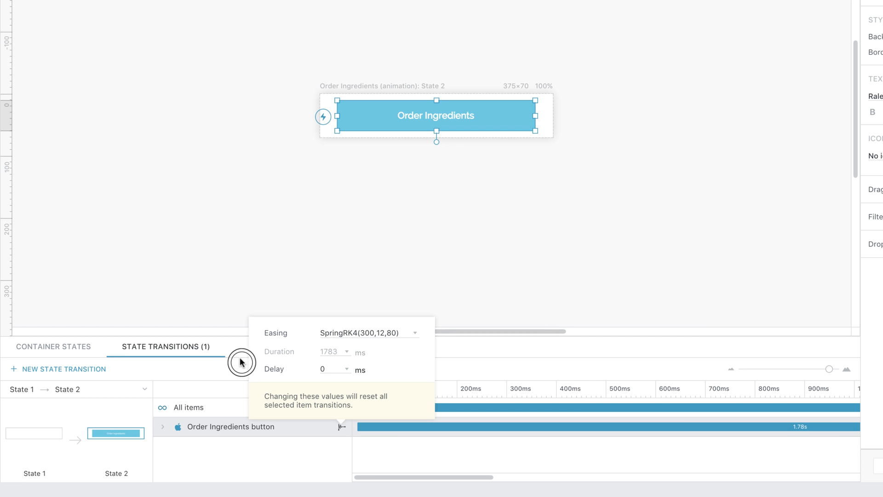
# - Replay the Spring RK4 button animation preview and bring back the easing options
pyautogui.click(319, 389)
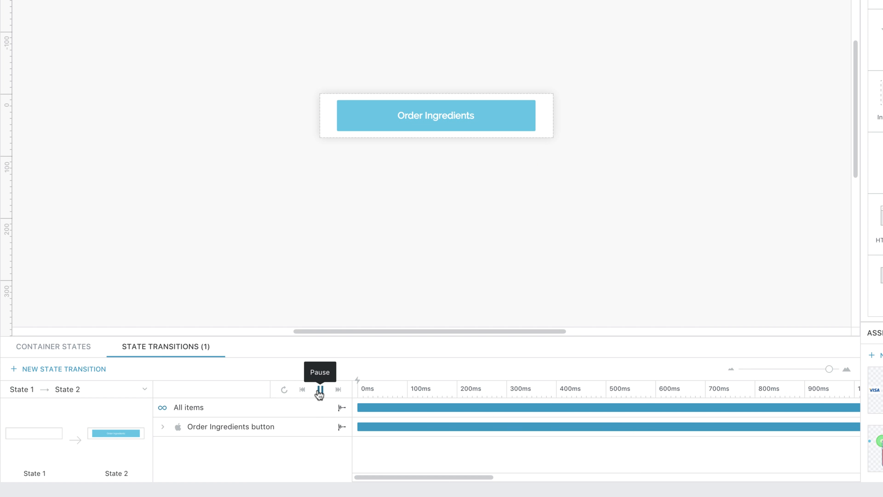
pyautogui.click(319, 389)
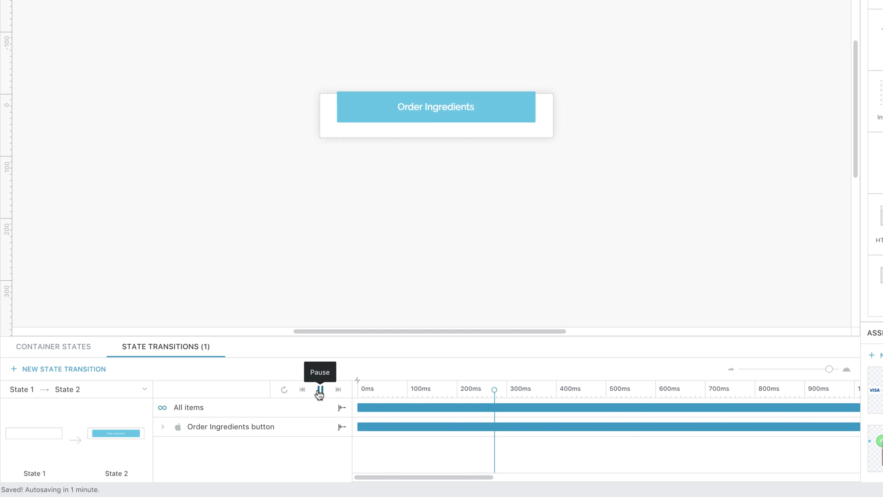
pyautogui.click(319, 389)
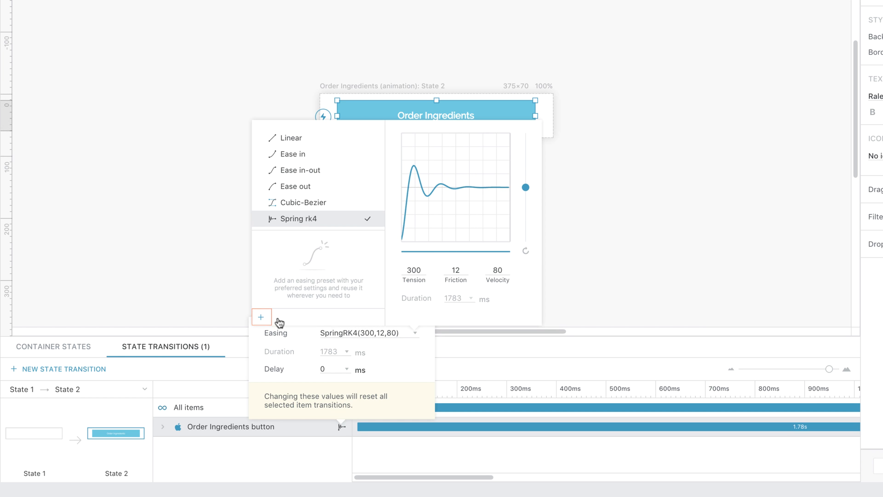
# - Add a Spring RK4 preset named 'My easing', marked Use as default, and save it
pyautogui.click(261, 316)
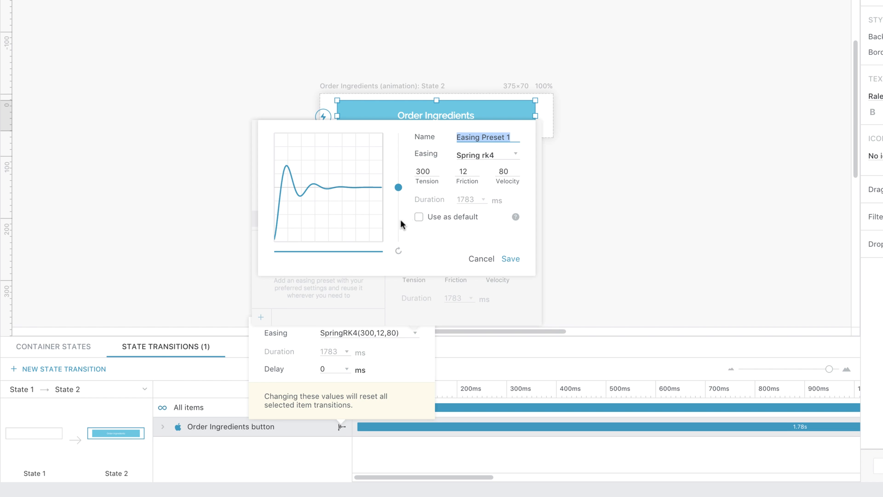
pyautogui.write('M')
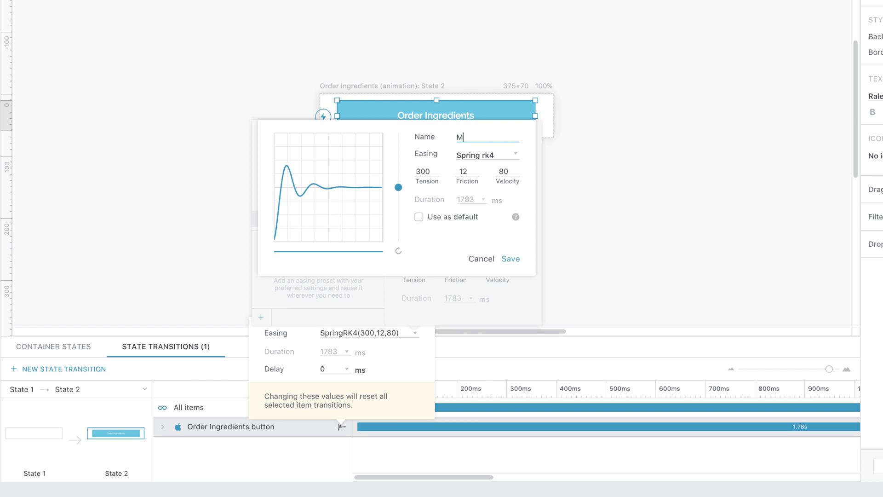
pyautogui.write('y easing')
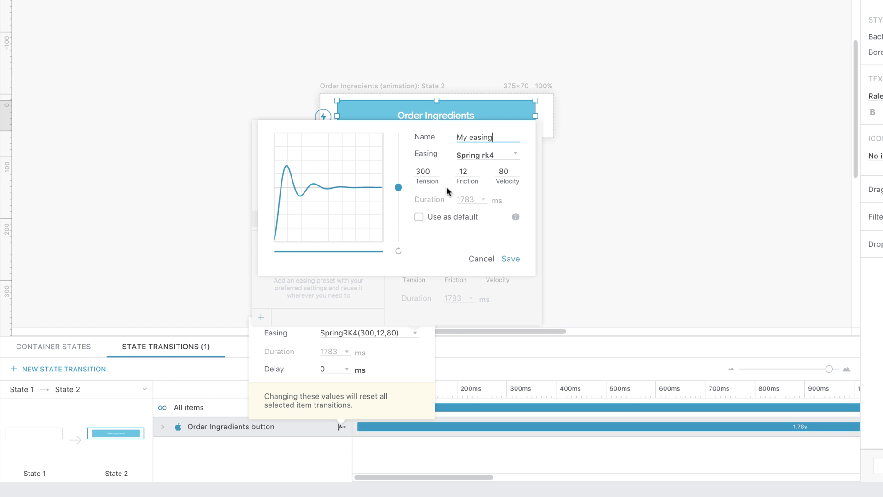
pyautogui.click(418, 216)
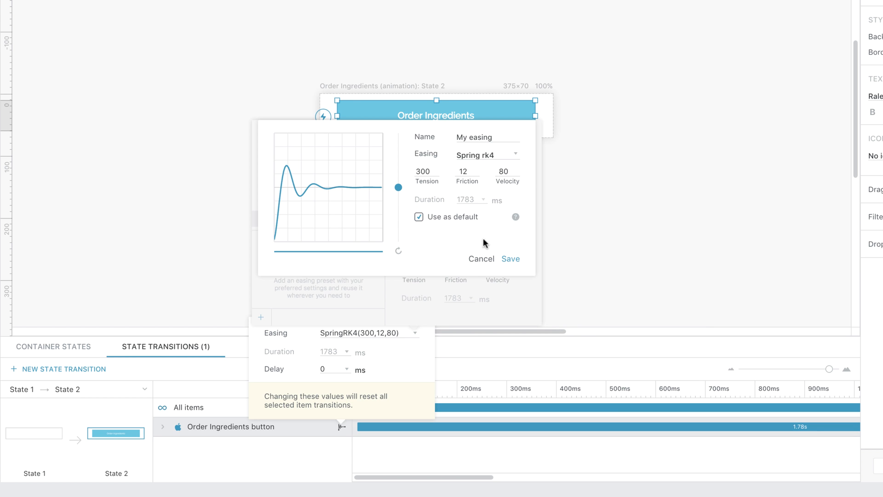
pyautogui.click(510, 258)
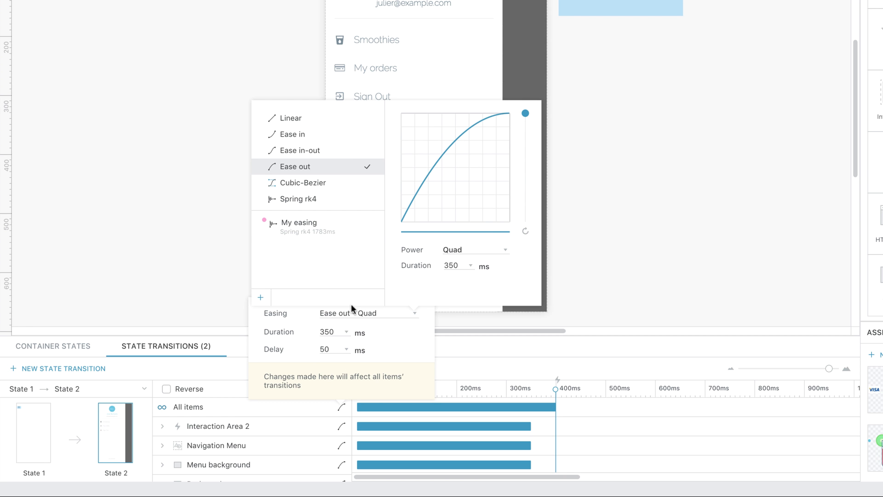
# - Set the Slide in menu's All items easing to the My easing preset
pyautogui.click(299, 222)
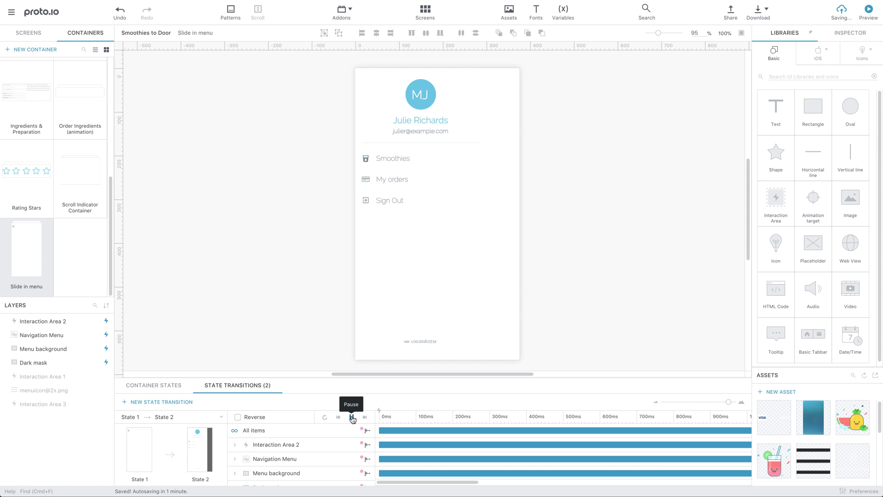
# - Show the All items timing popup confirming My easing, 1783 ms, 50 ms delay
pyautogui.click(351, 416)
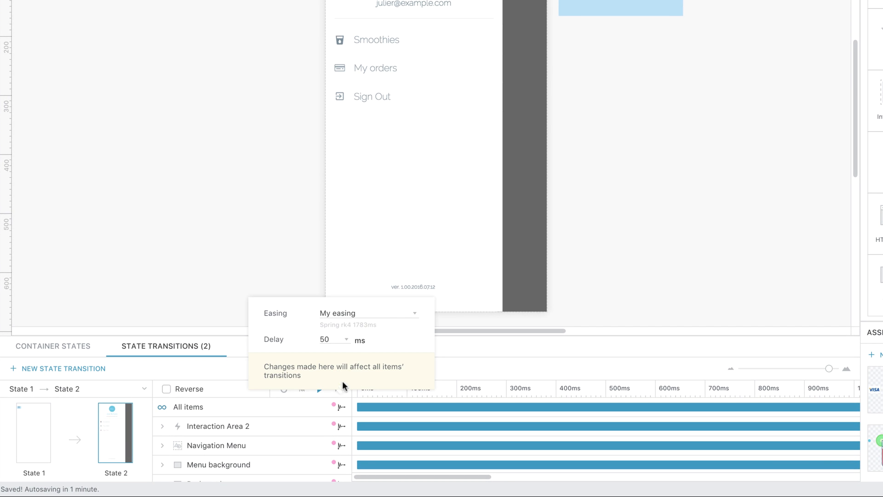
# - Show the saved easing presets and duplicate My easing as My easing 2
pyautogui.click(369, 312)
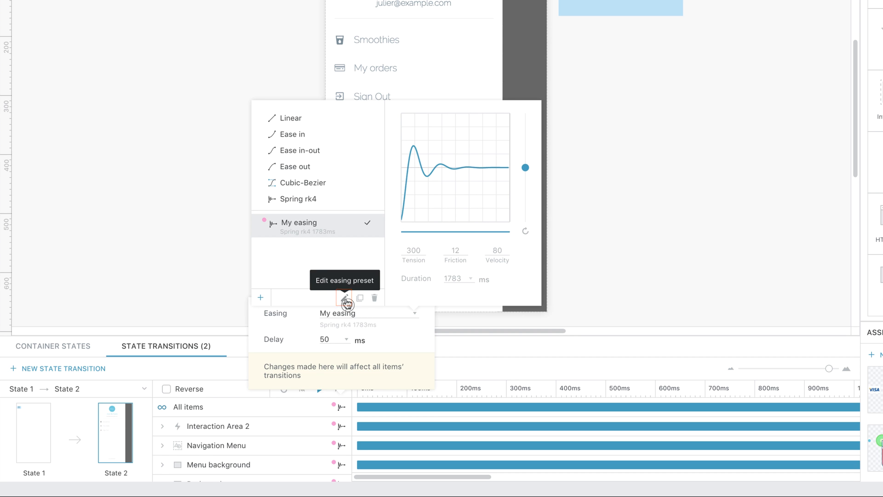
pyautogui.click(346, 298)
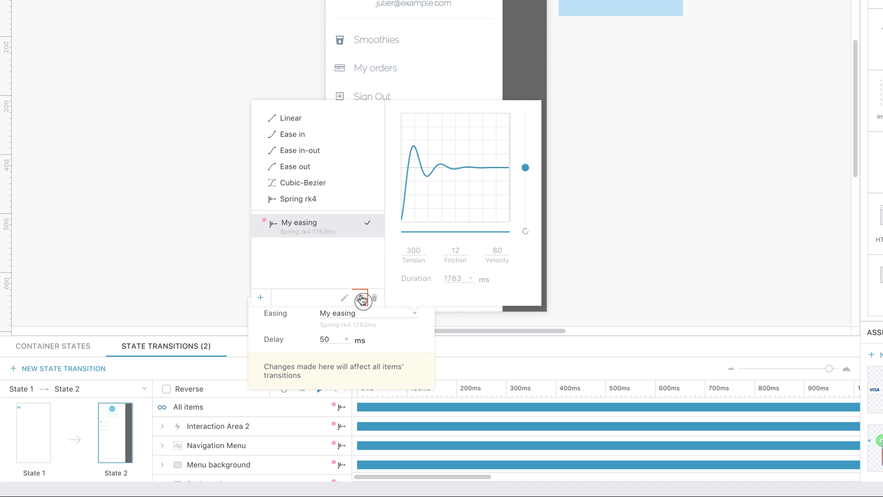
pyautogui.click(361, 298)
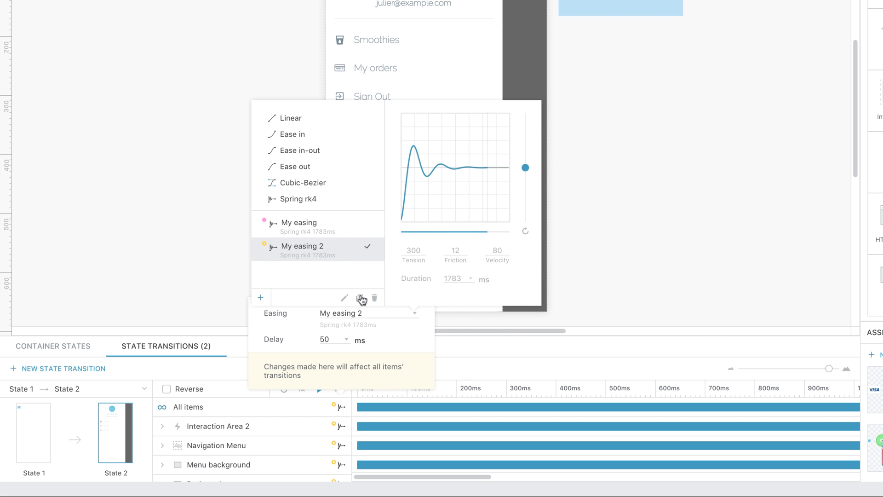